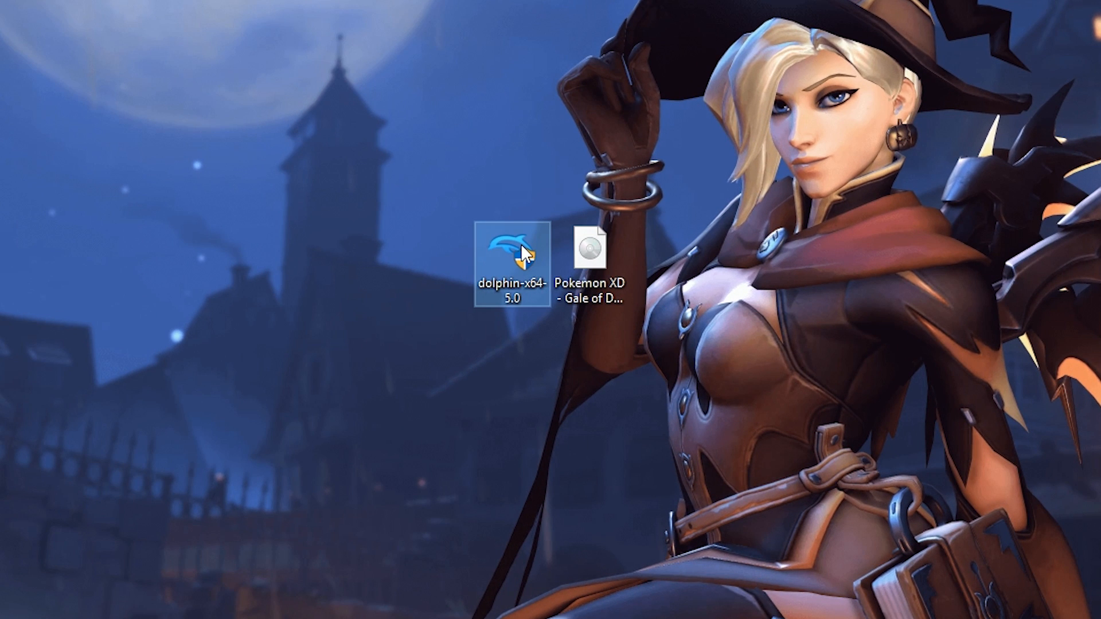
- Launch the dolphin-x64-5.0 installer from the desktop to reach its license agreement
{"action": "double_click", "coordinate": [504, 261]}
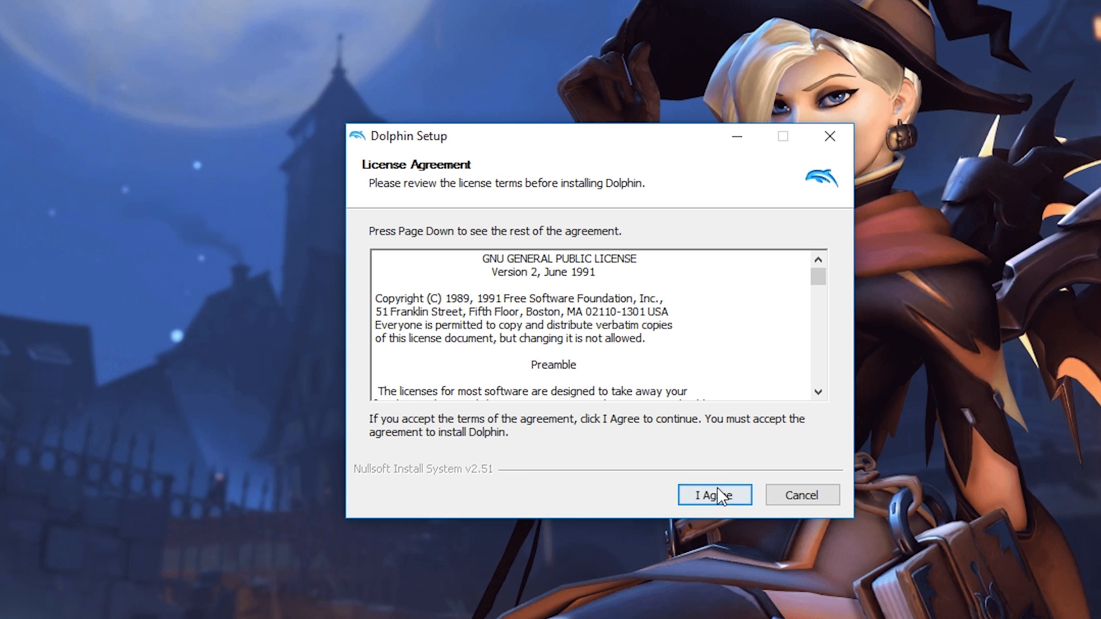
- Accept the license, keep default components, and install into the default Program Files Dolphin folder
{"action": "left_click", "coordinate": [714, 495]}
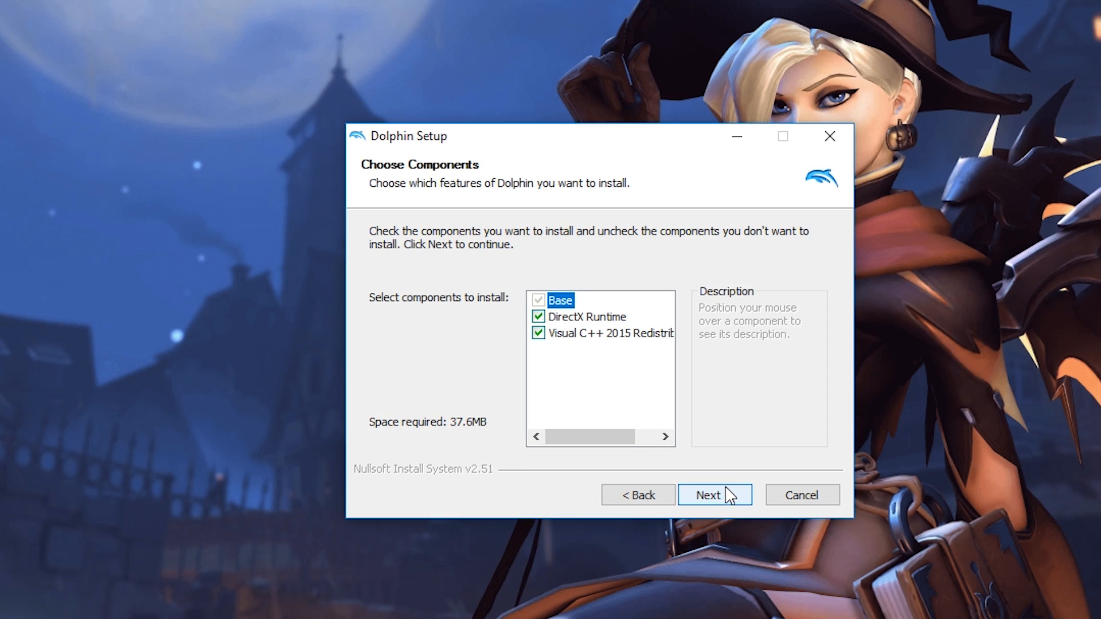
{"action": "left_click", "coordinate": [715, 495]}
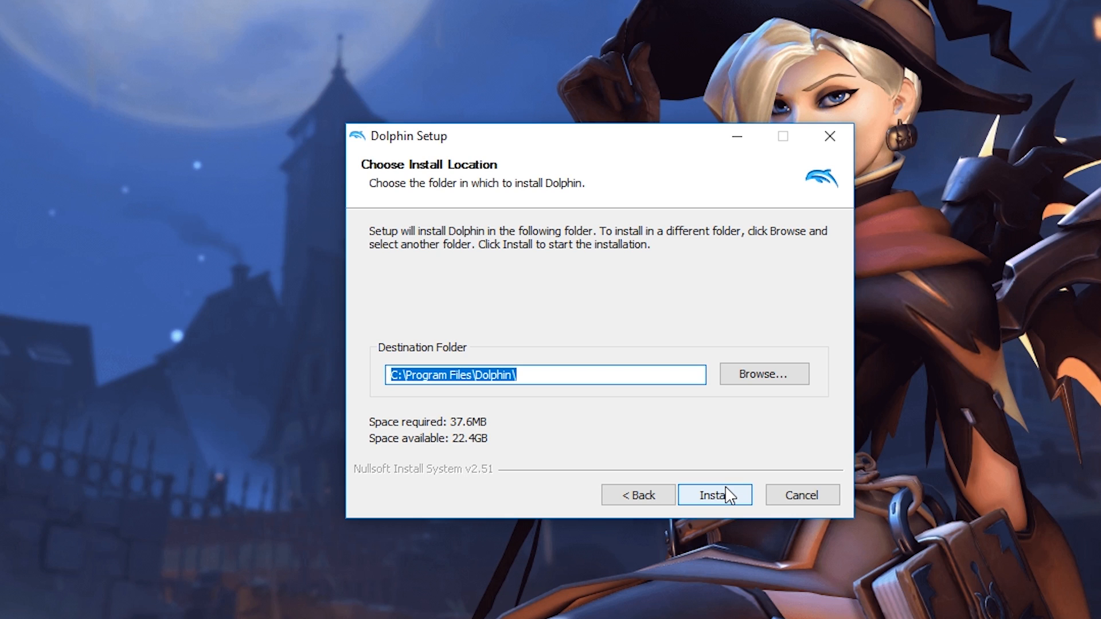
{"action": "left_click", "coordinate": [714, 495]}
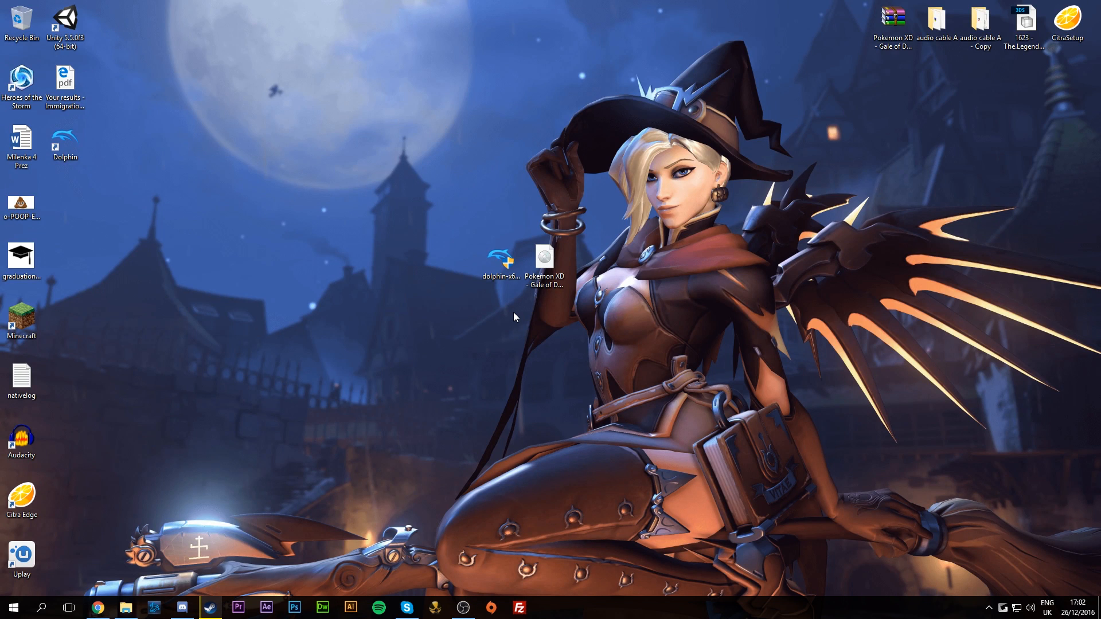
{"action": "mouse_move", "coordinate": [297, 237]}
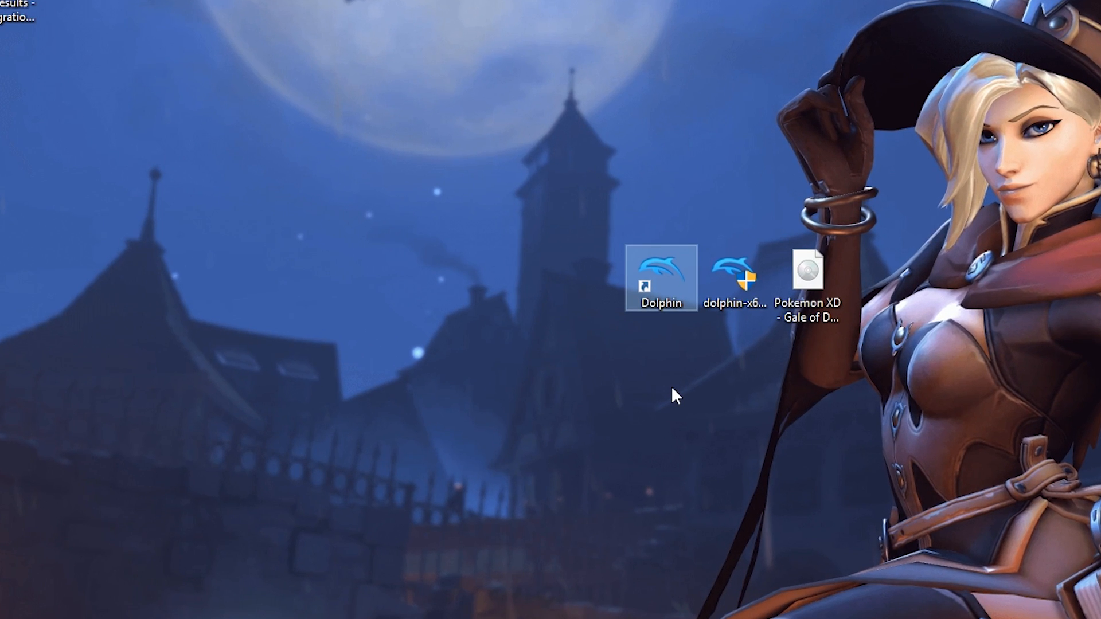
{"action": "mouse_move", "coordinate": [637, 286]}
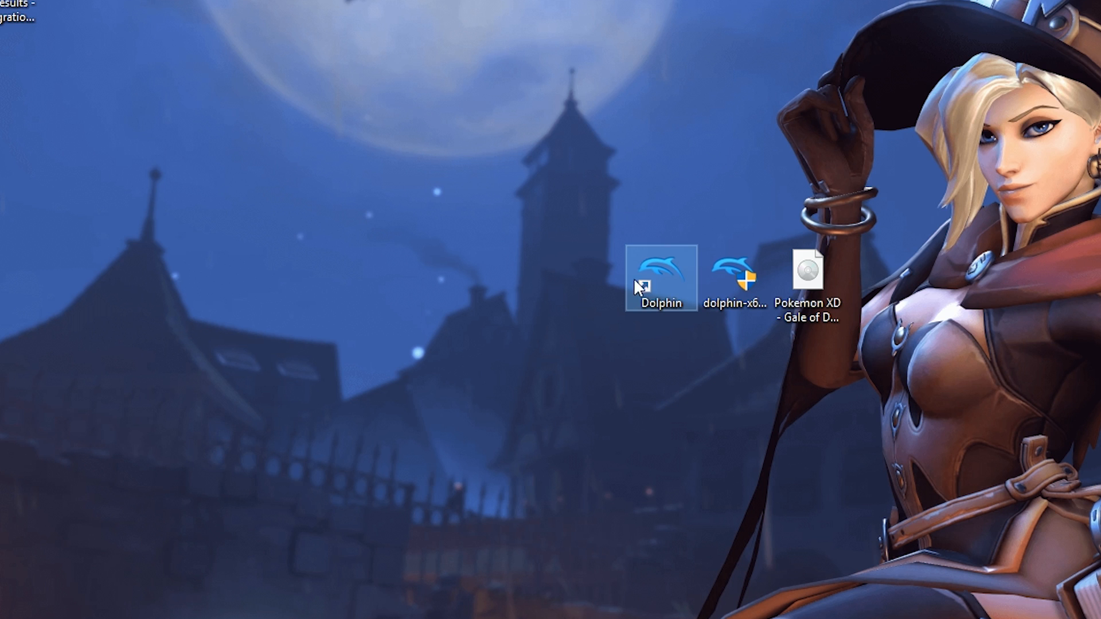
- Start Dolphin 5.0 from its new desktop shortcut
{"action": "double_click", "coordinate": [660, 274]}
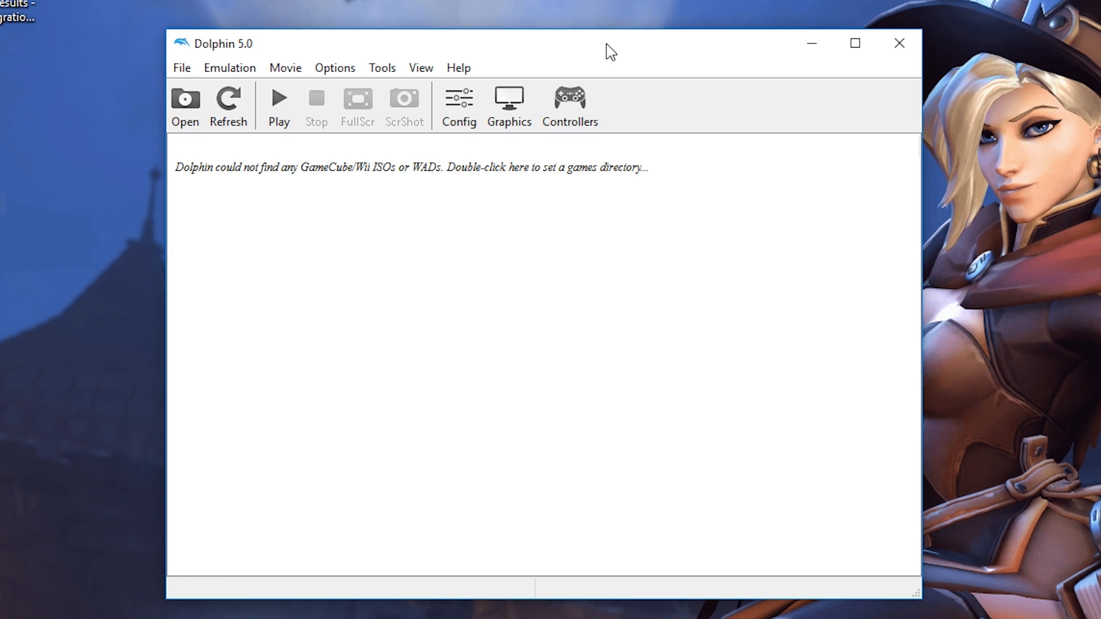
{"action": "mouse_move", "coordinate": [697, 200]}
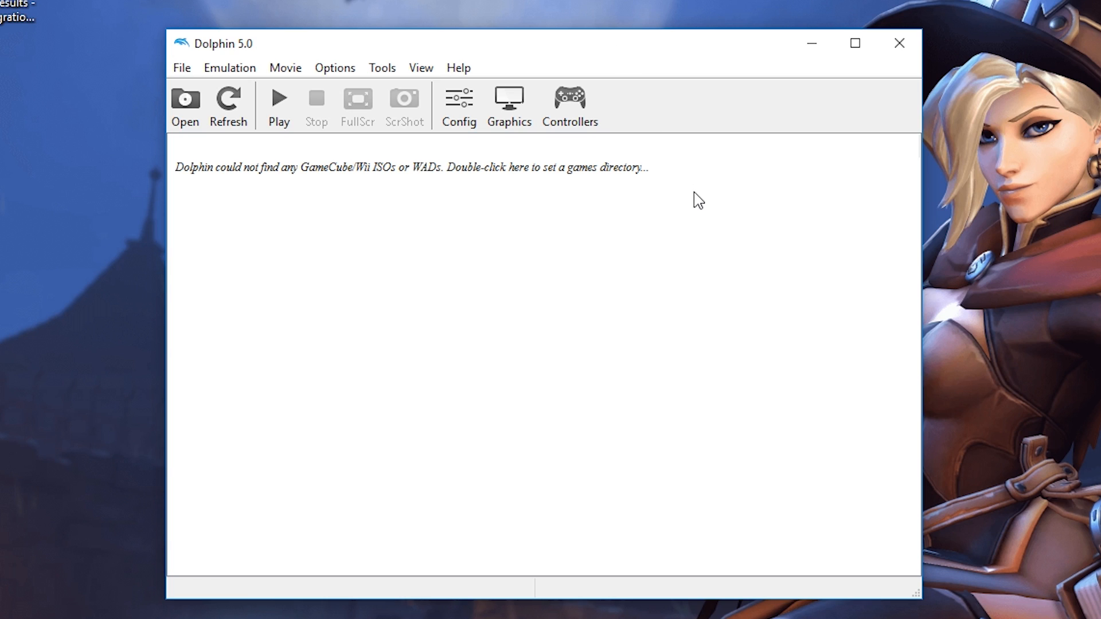
{"action": "mouse_move", "coordinate": [705, 202]}
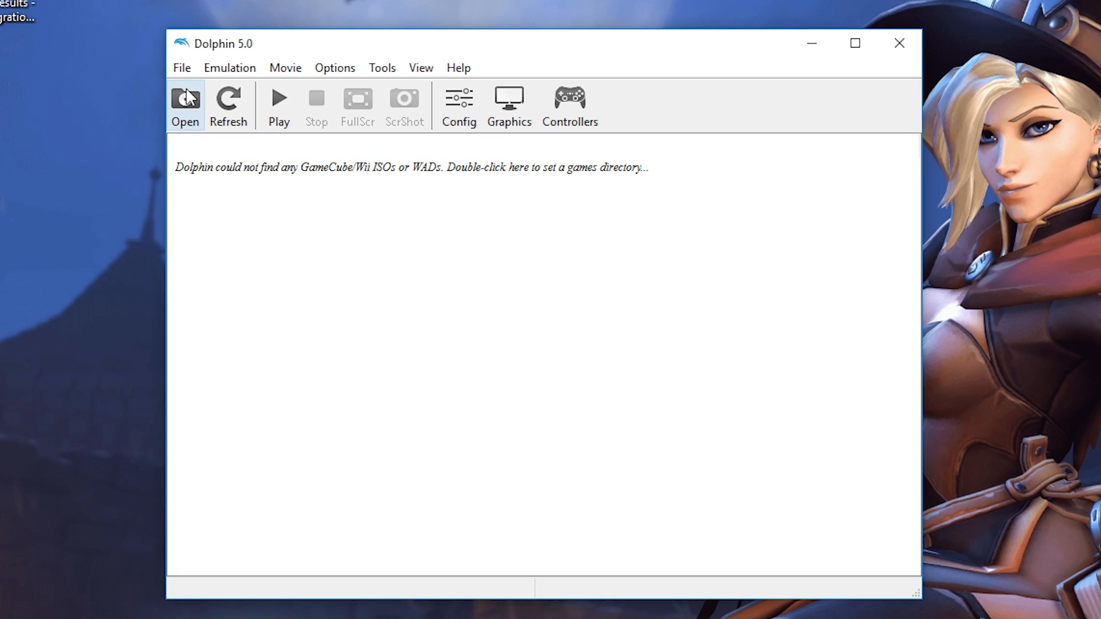
- Load the Pokemon XD - Gale of Darkness (USA) ISO from the Desktop and start emulation
{"action": "left_click", "coordinate": [185, 106]}
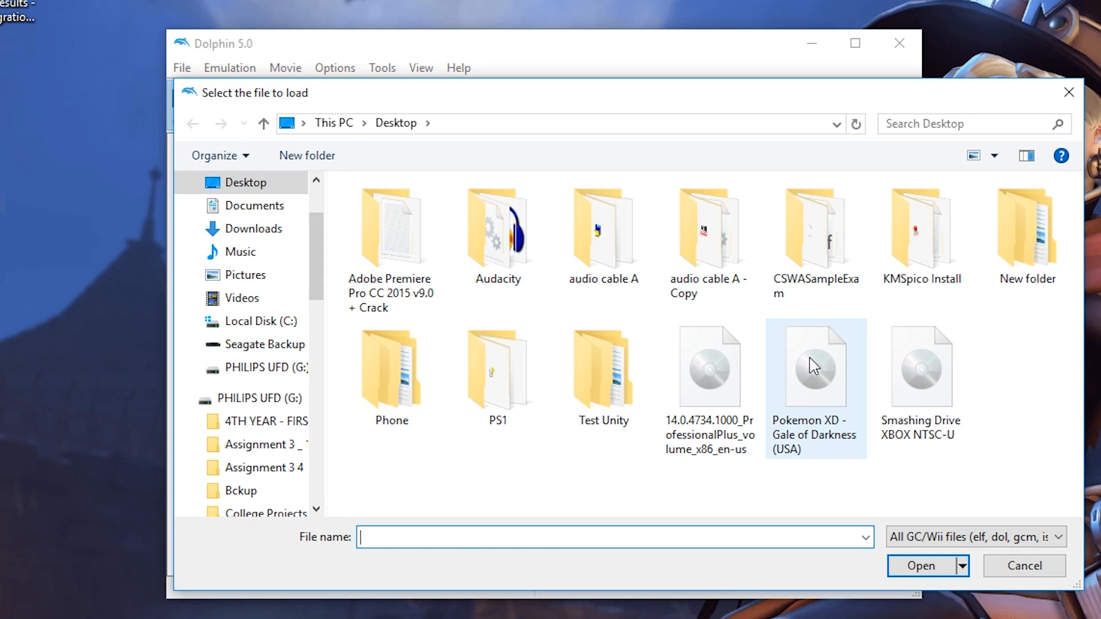
{"action": "left_click", "coordinate": [815, 364]}
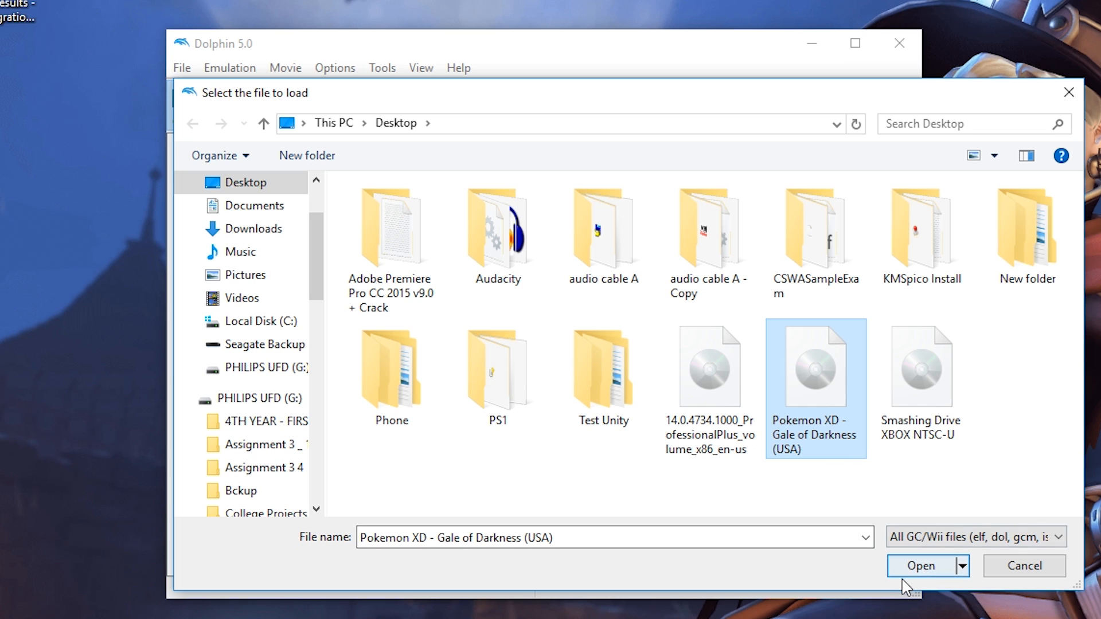
{"action": "left_click", "coordinate": [919, 565]}
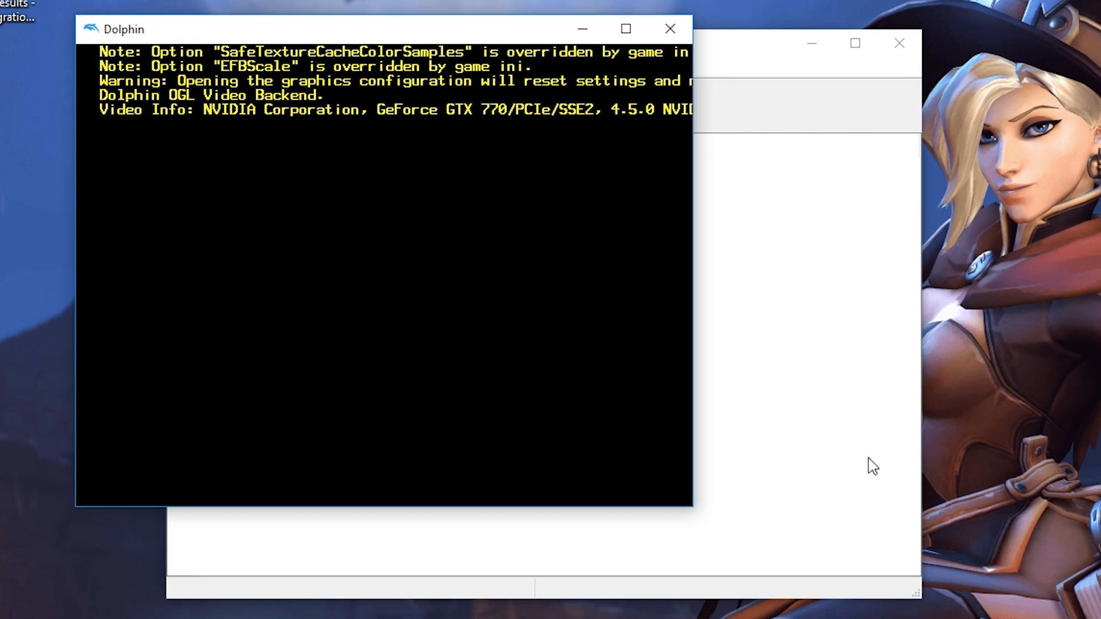